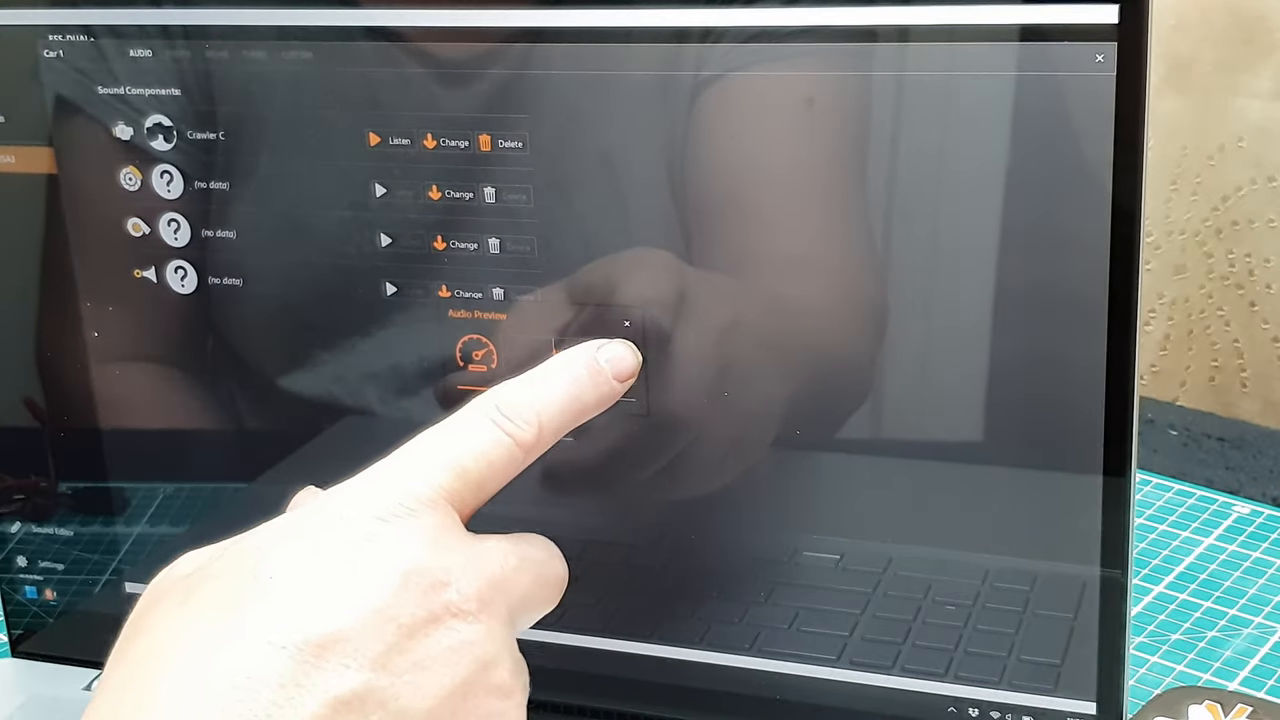
Play the Audio Preview of Car 1's engine sound
left_click(624, 324)
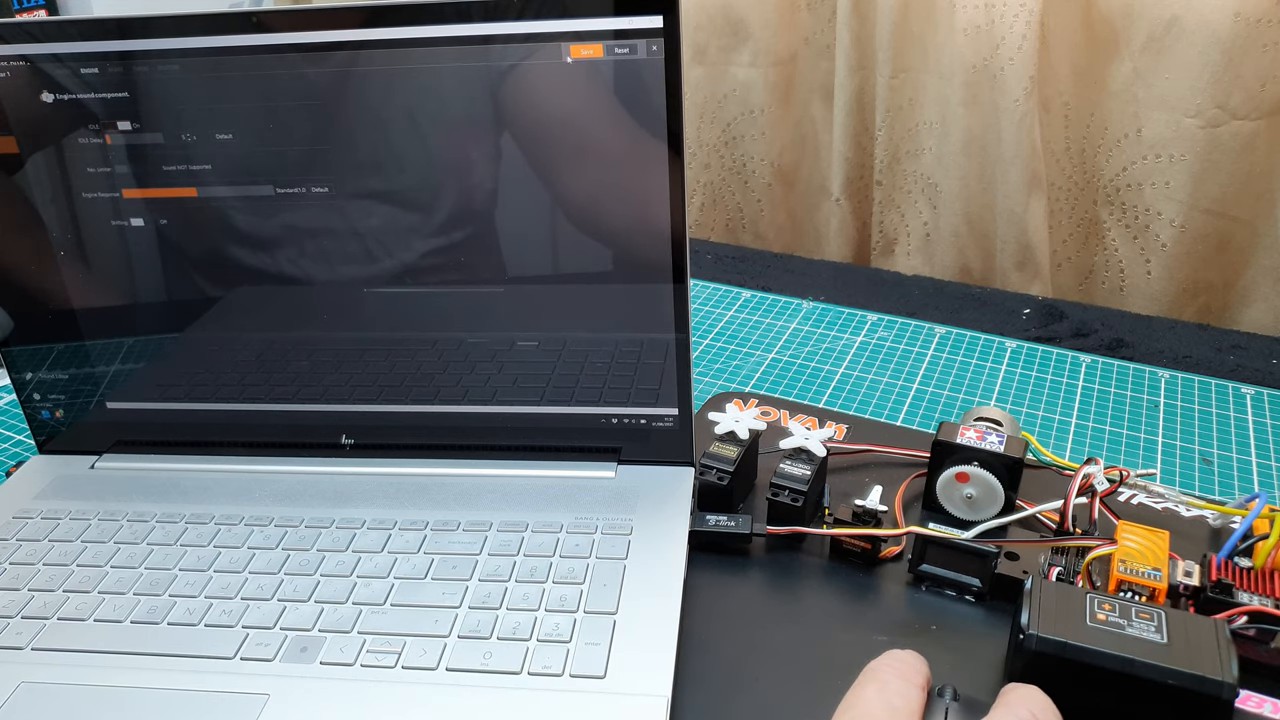
Save the adjusted engine sound configuration
left_click(590, 52)
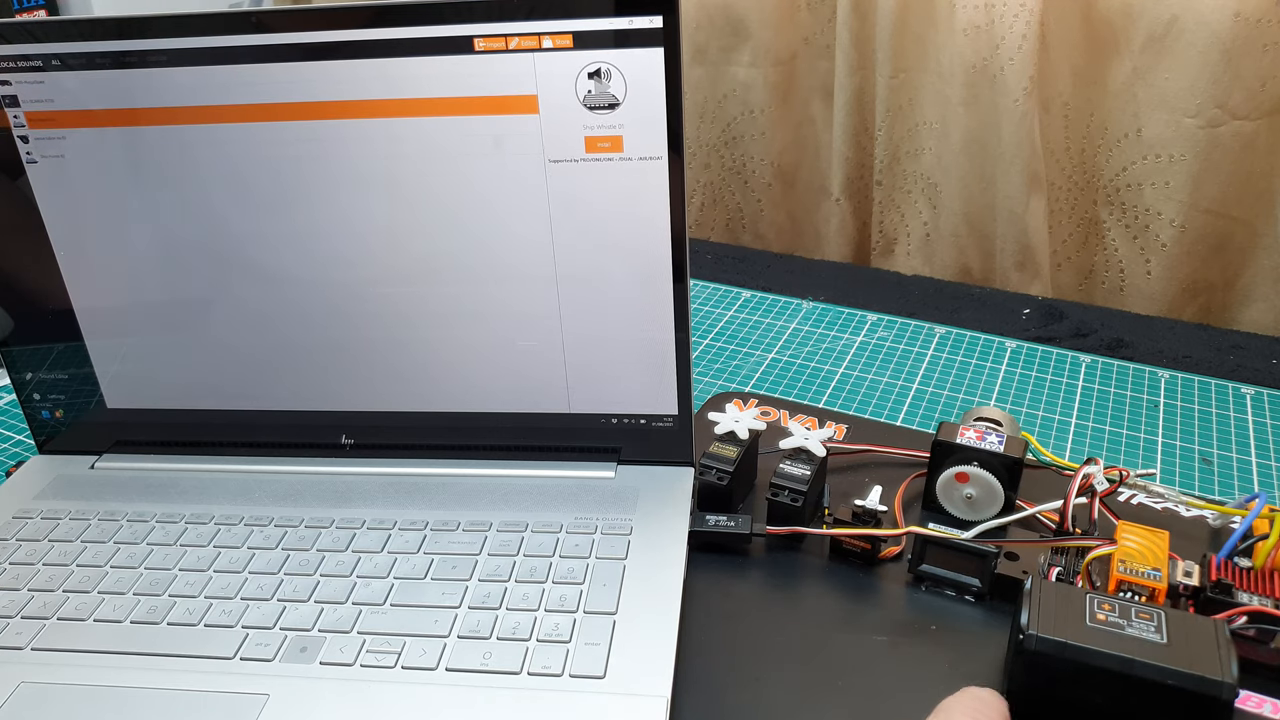
Install the Scania engine sound to vehicle 1 via the Select Target Device dialog
left_click(598, 150)
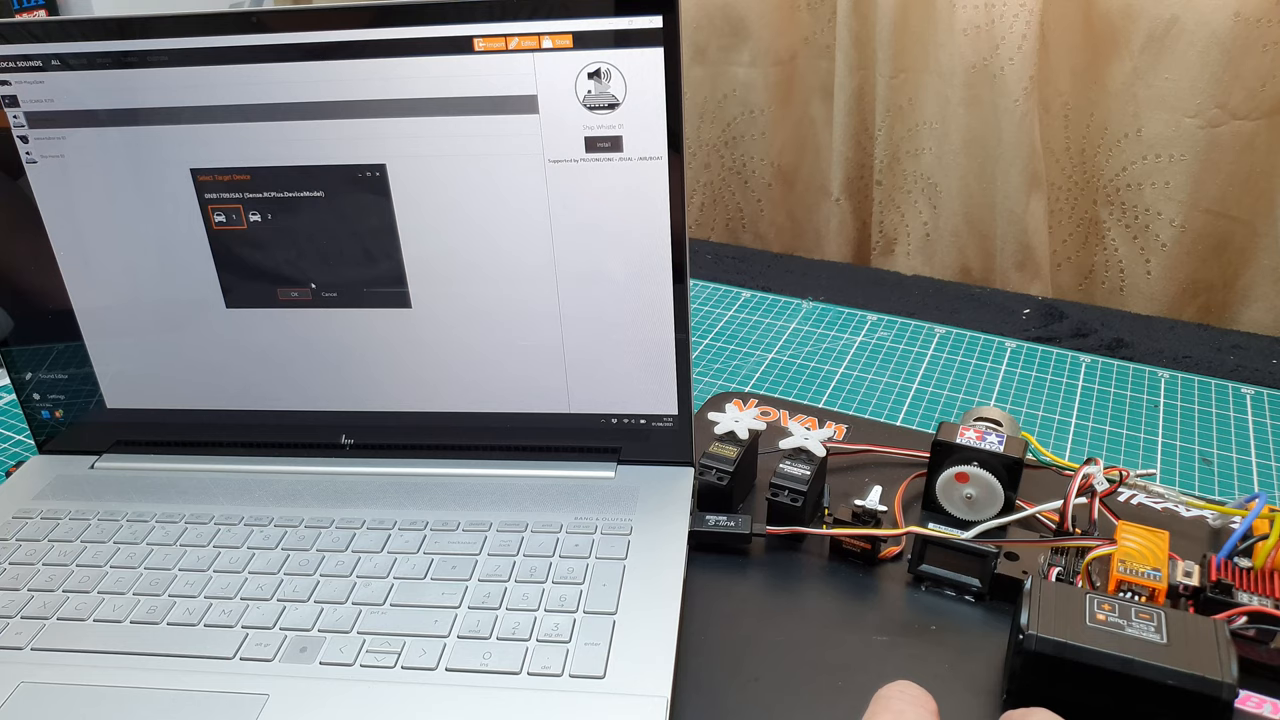
left_click(292, 292)
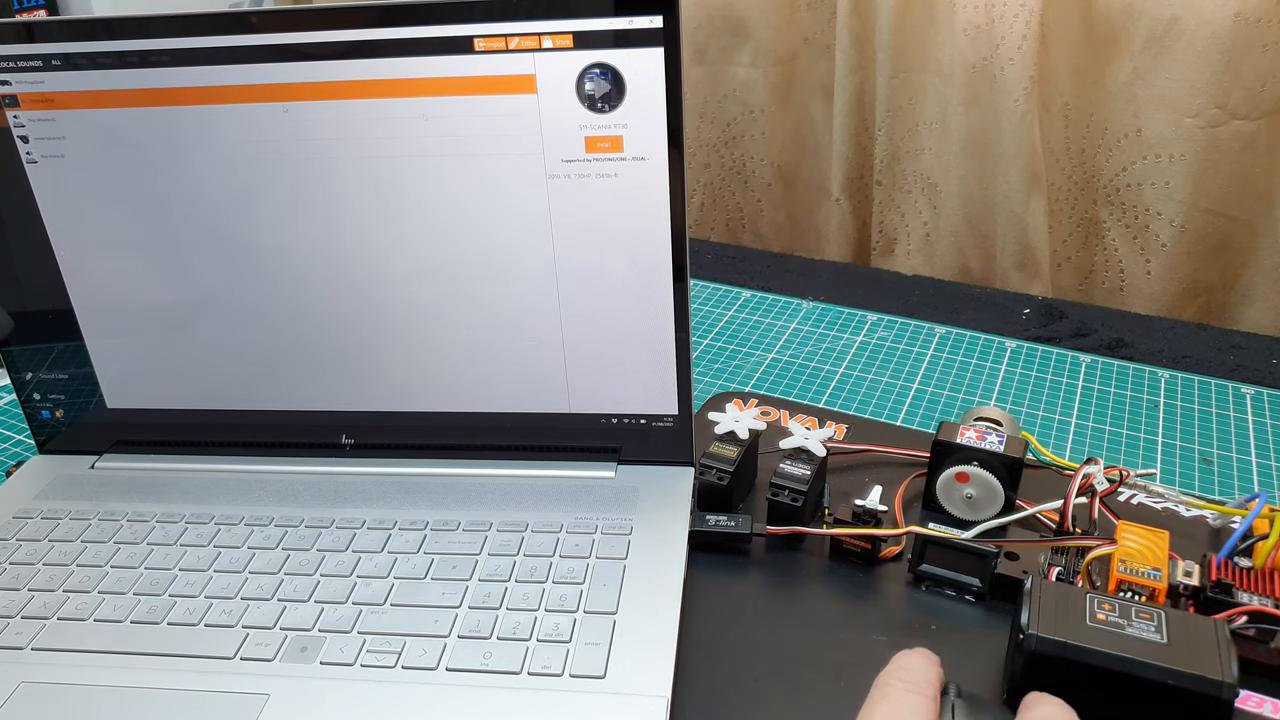
left_click(604, 152)
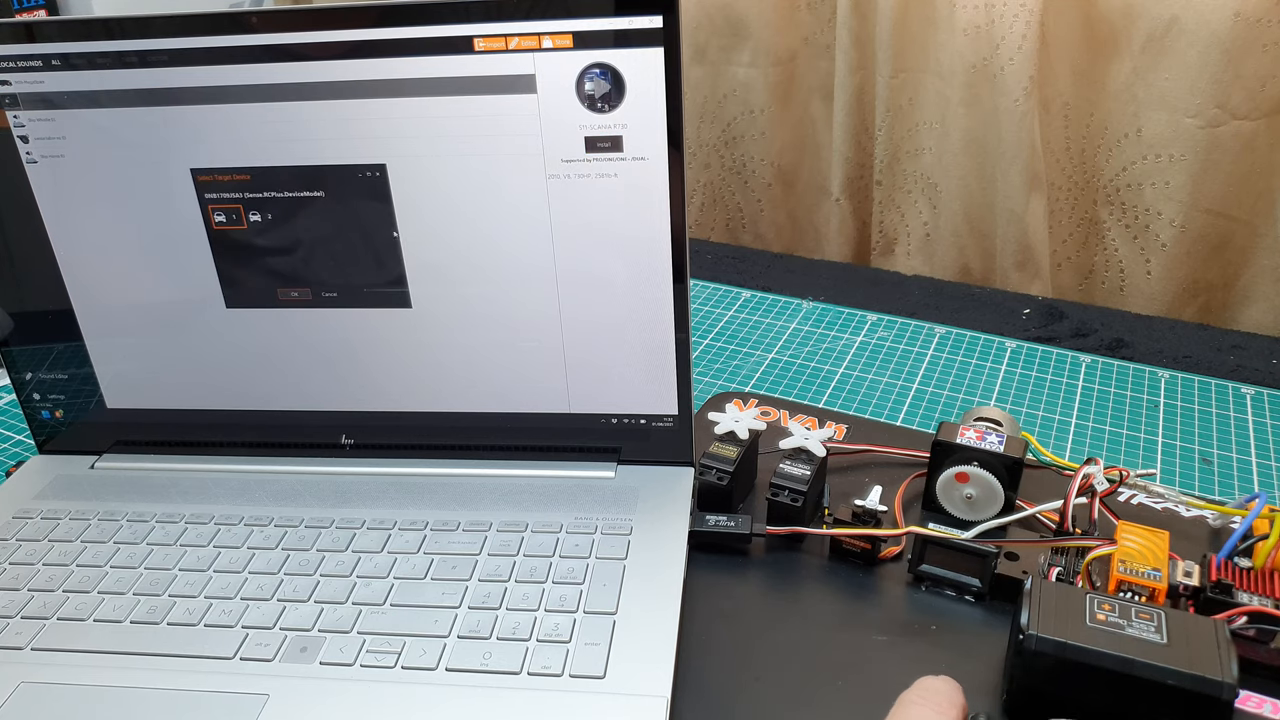
left_click(292, 296)
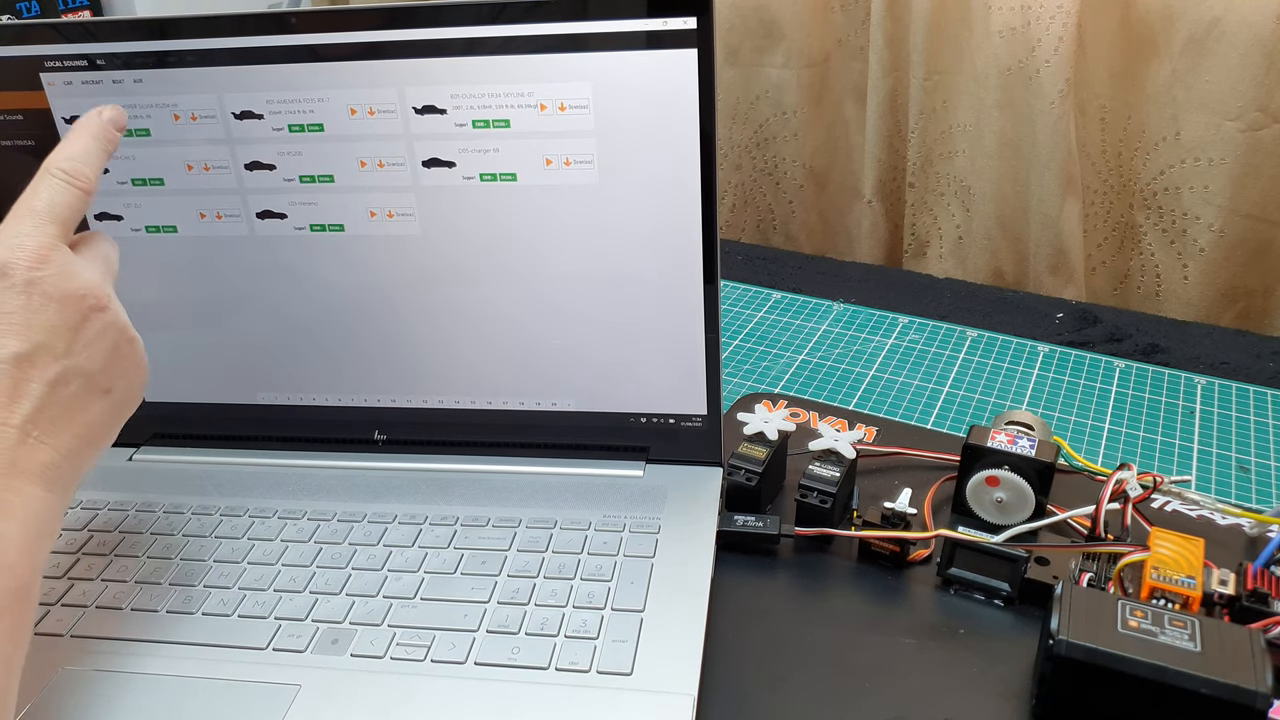
mouse_move(90, 120)
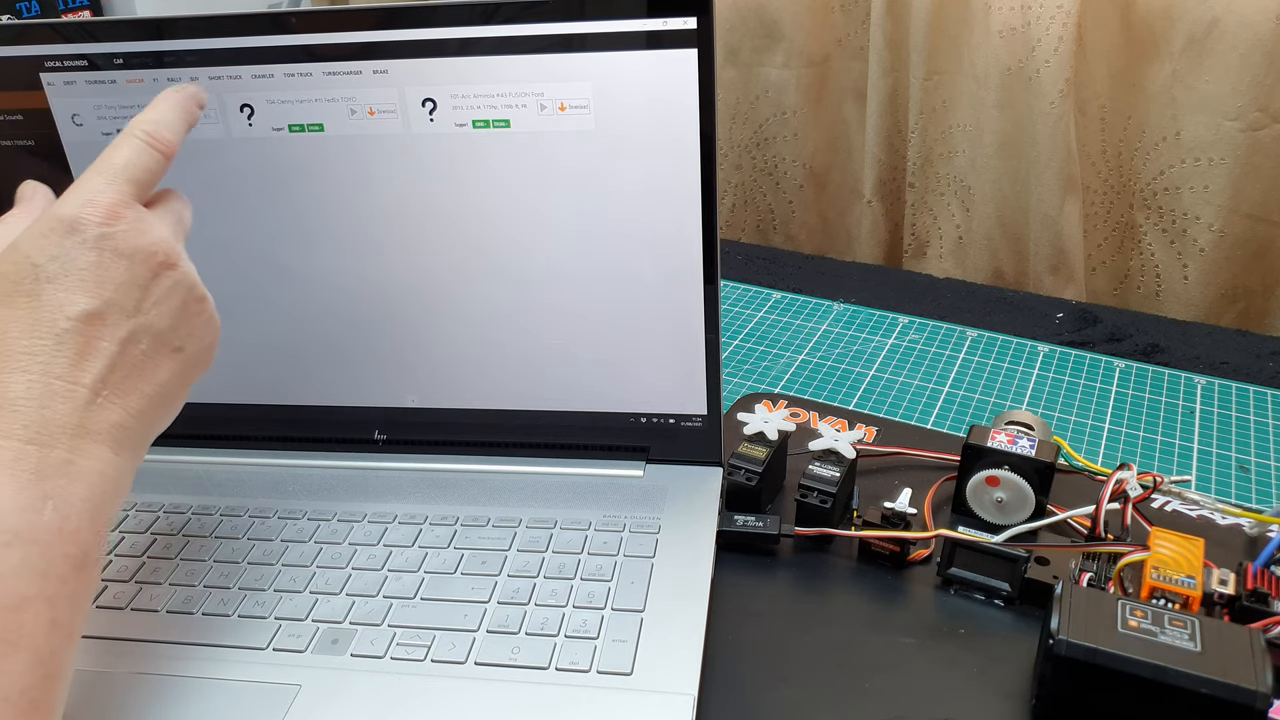
Browse the Trucks and other vehicle-type store categories, ending back on truck sounds
left_click(304, 72)
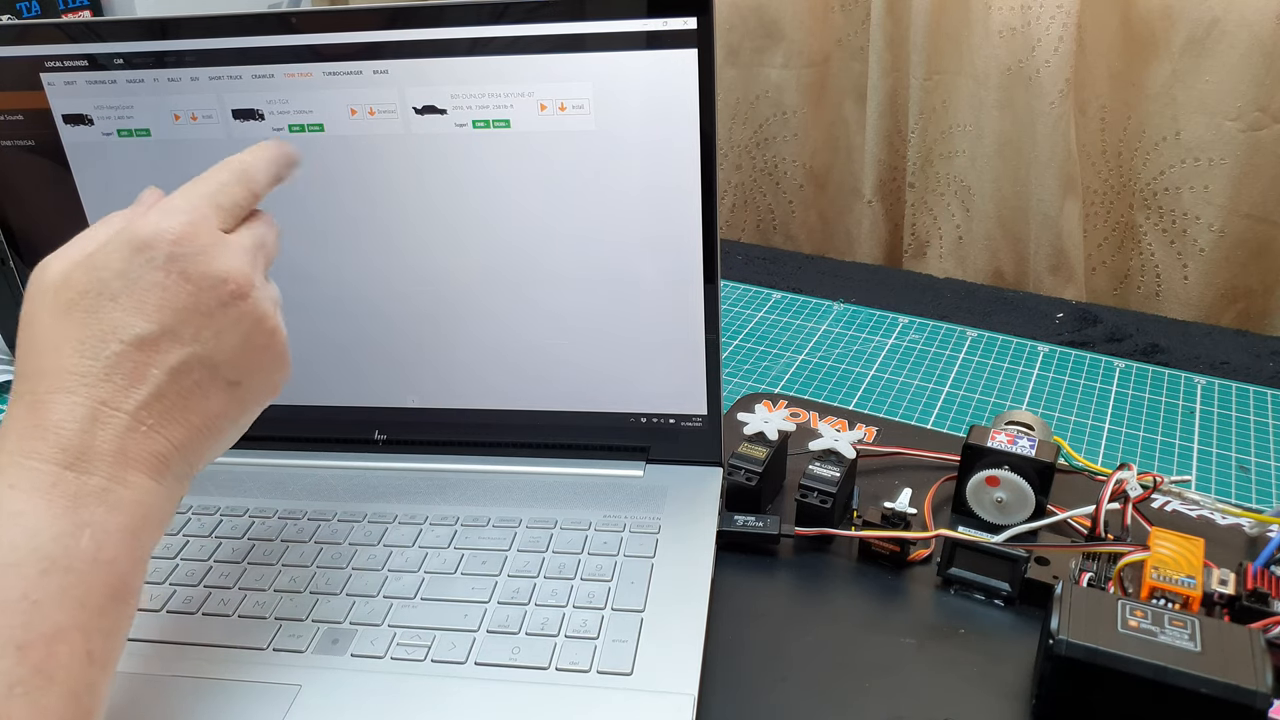
left_click(348, 72)
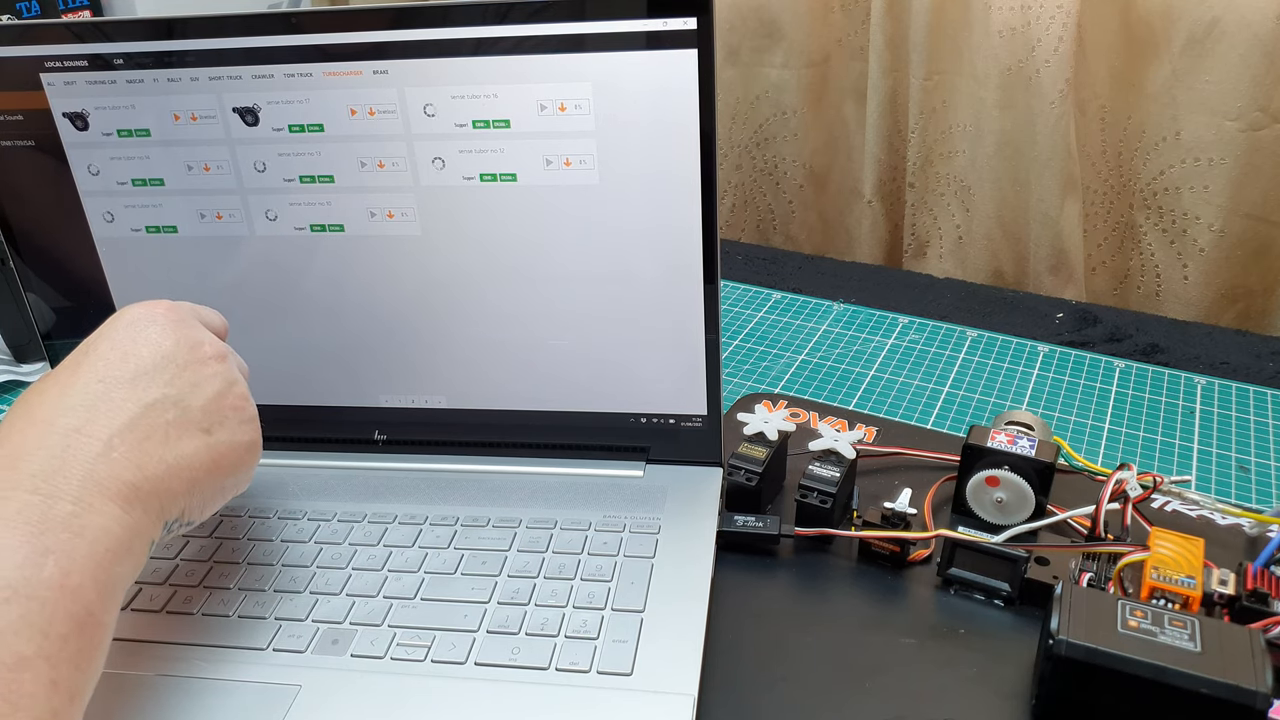
left_click(398, 72)
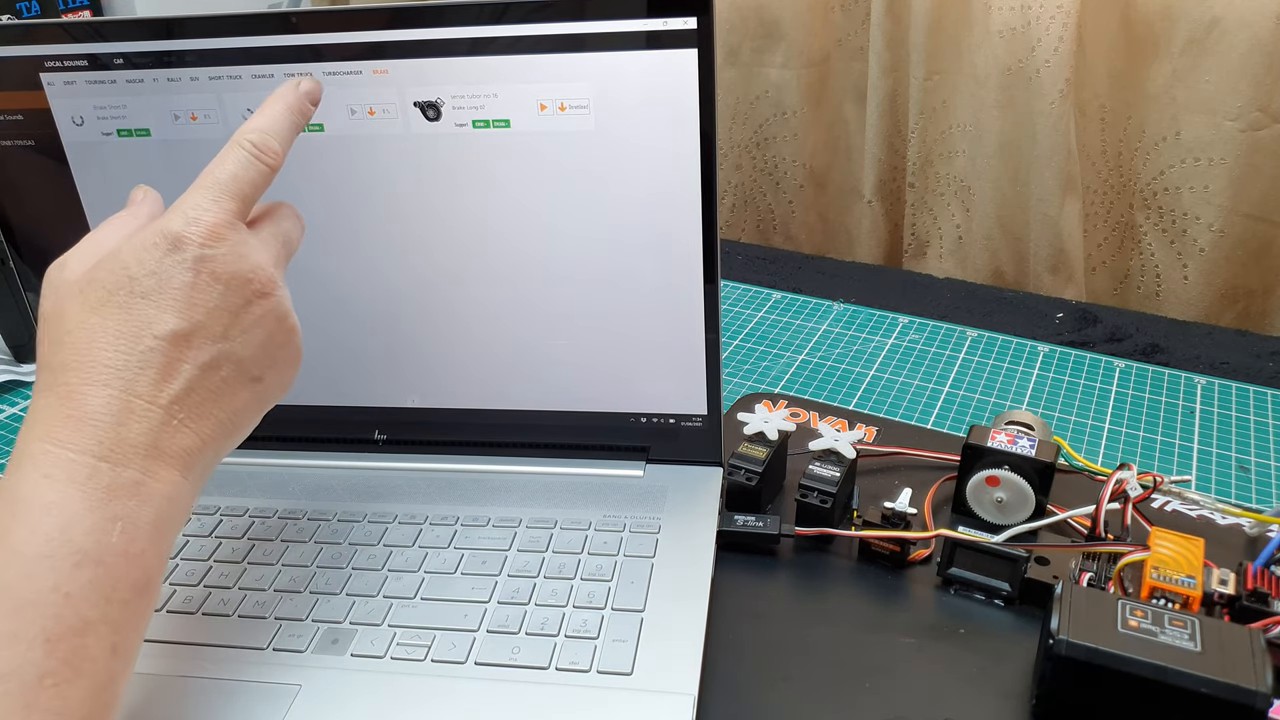
left_click(304, 72)
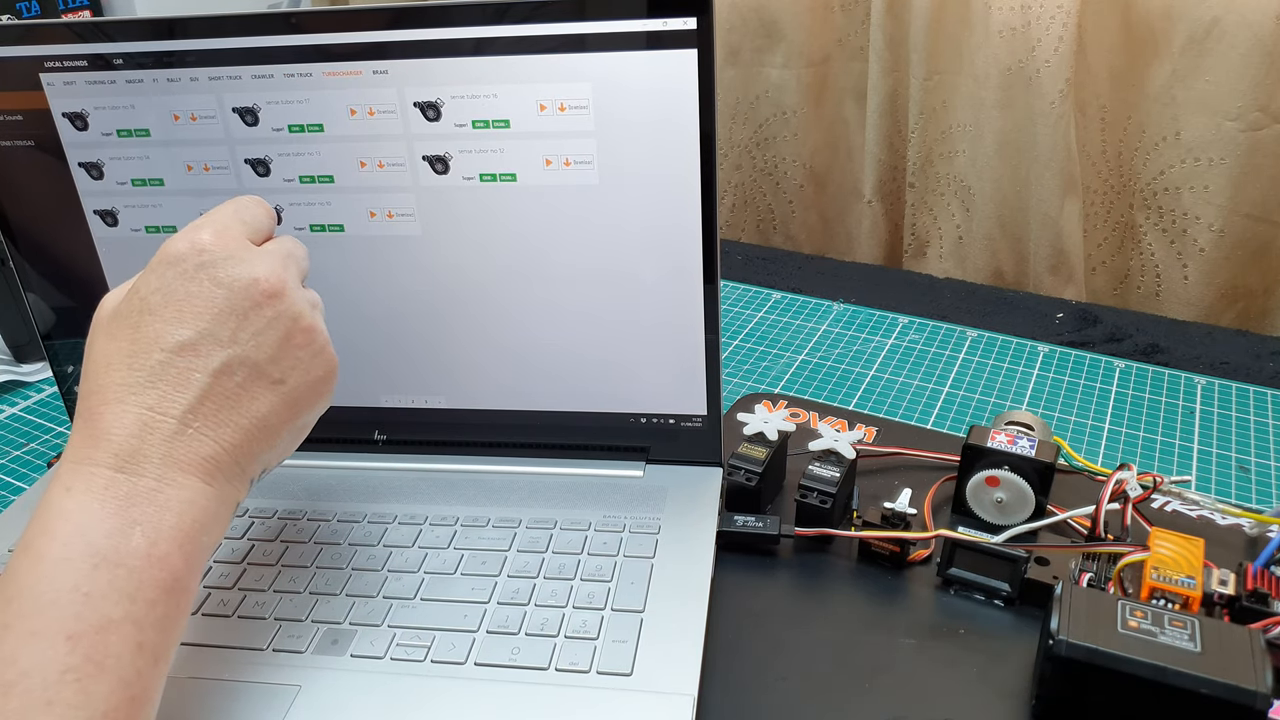
left_click(308, 72)
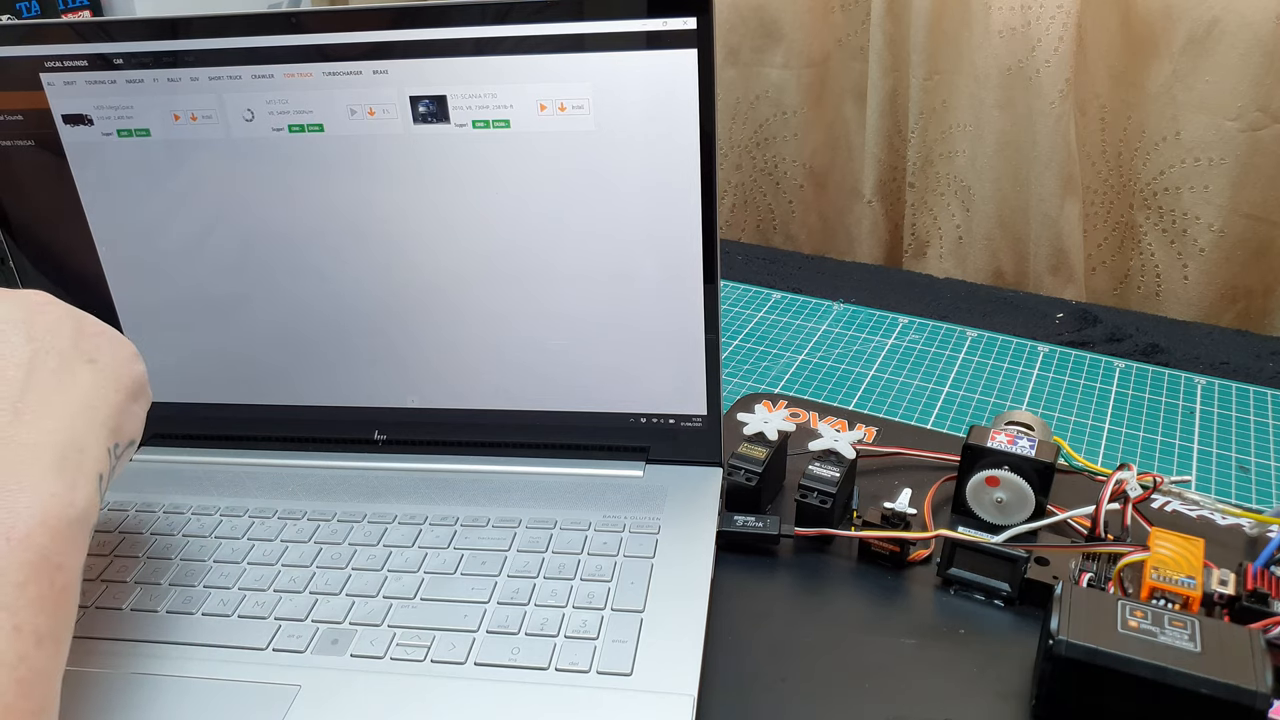